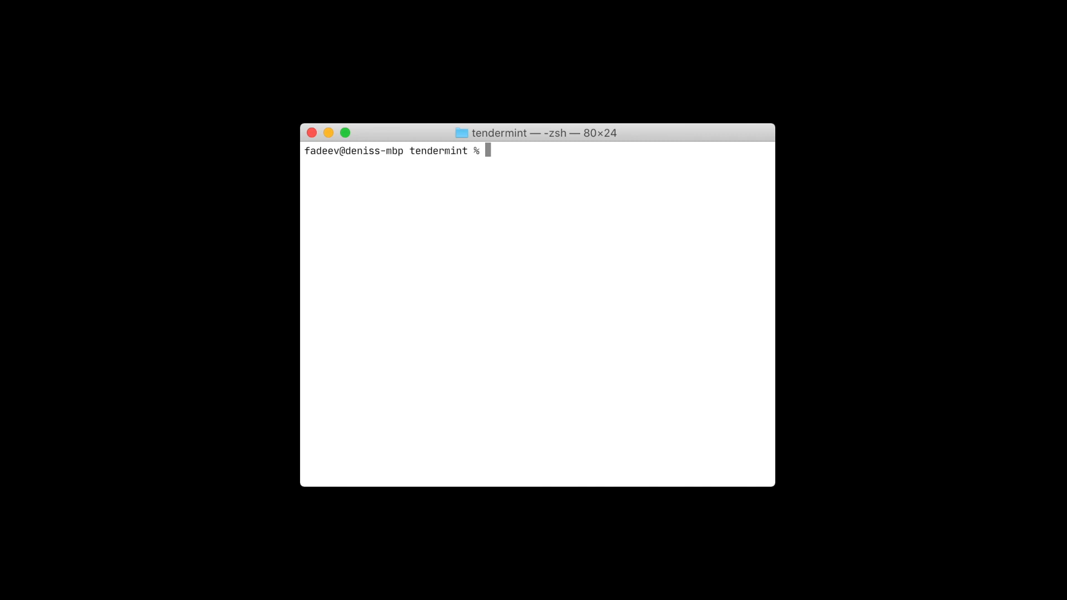
- Scaffold the github.com/tendermint/blog app with Starport, enter the blog folder and list it
{"action": "type", "text": "starport app"}
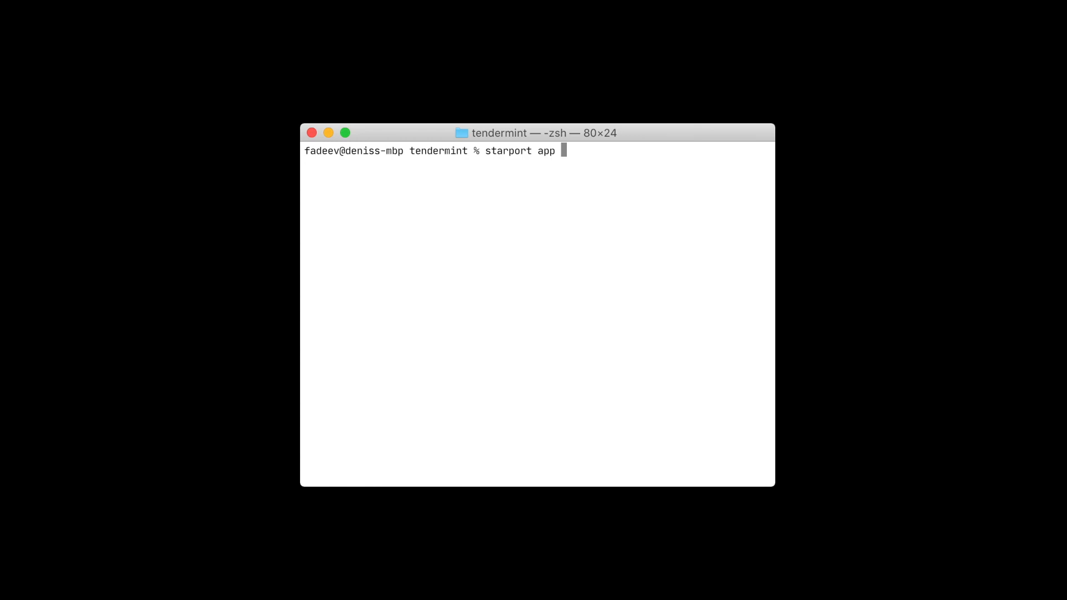
{"action": "type", "text": "github.com/tendermint/"}
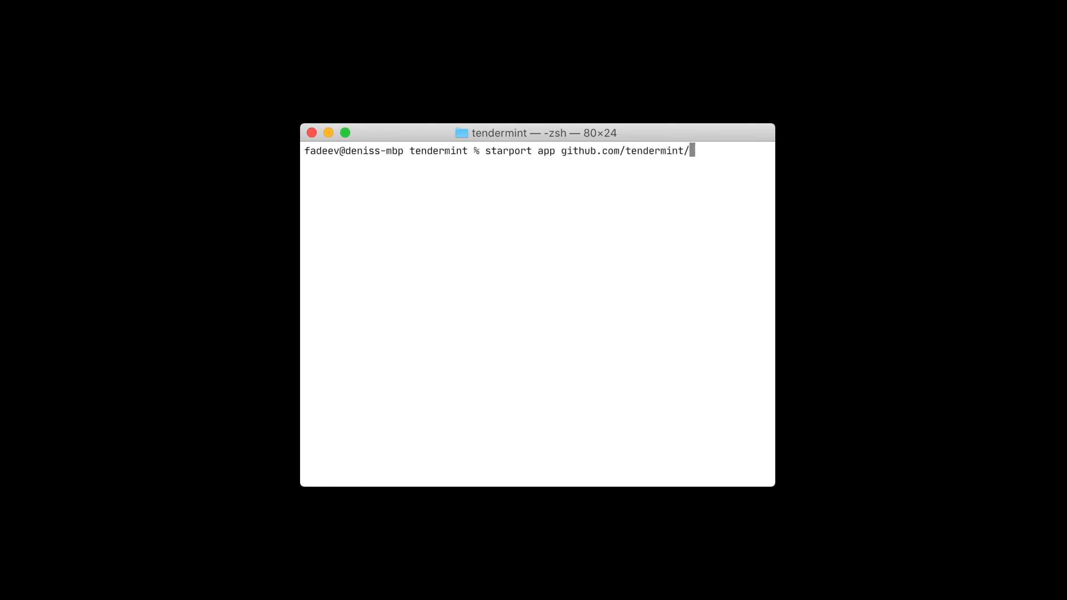
{"action": "type", "text": "blog"}
{"action": "type", "text": "star"}
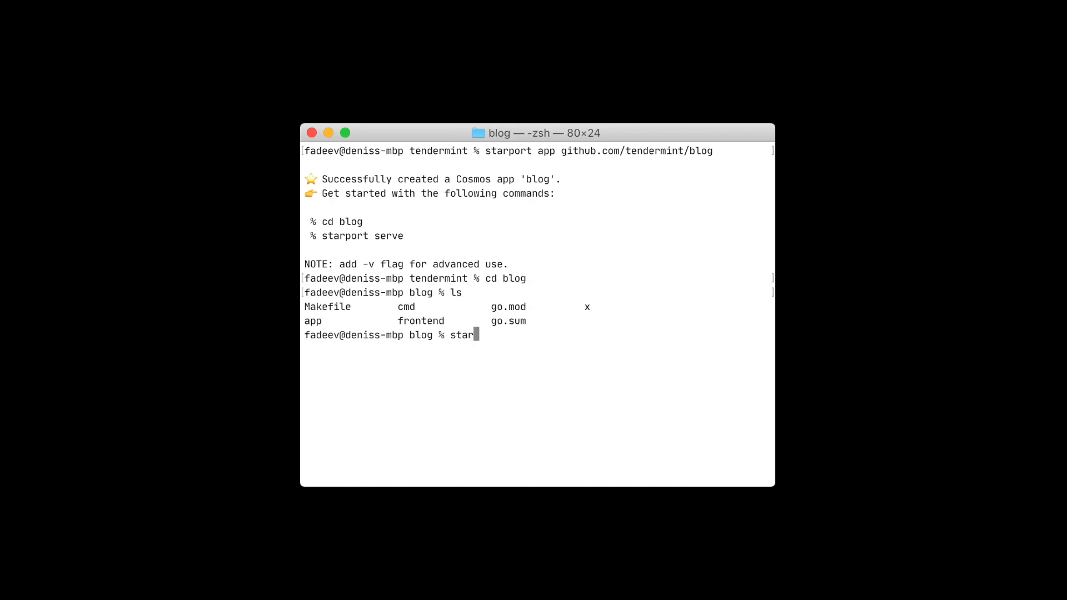
- Run starport serve to launch the blog app on localhost
{"action": "type", "text": "port serve"}
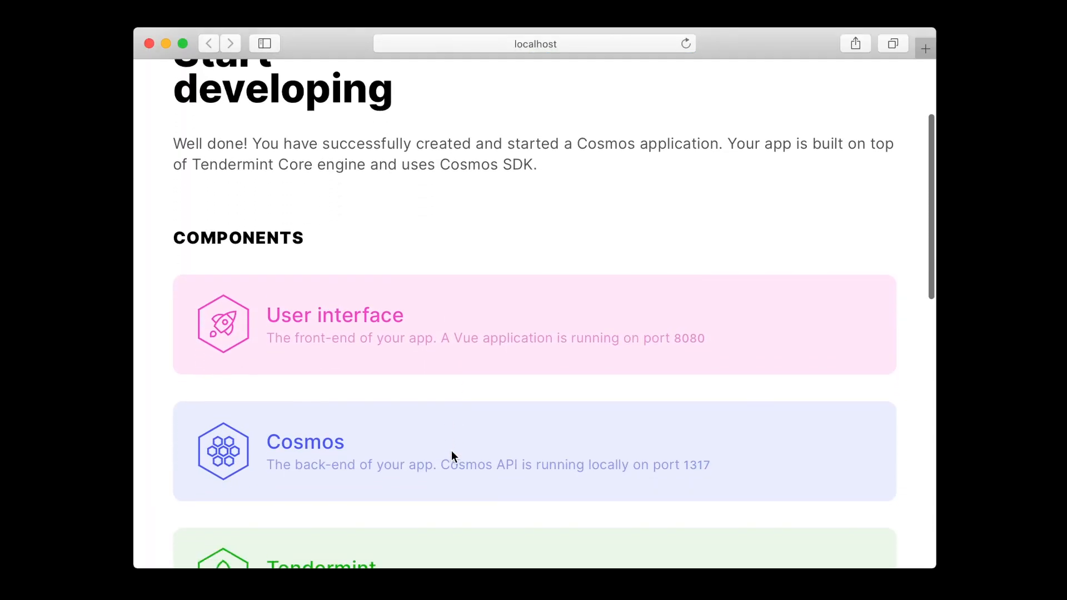
- Scroll to the running components and open the User interface frontend card
{"action": "scroll", "scroll_direction": "down", "scroll_amount": 3}
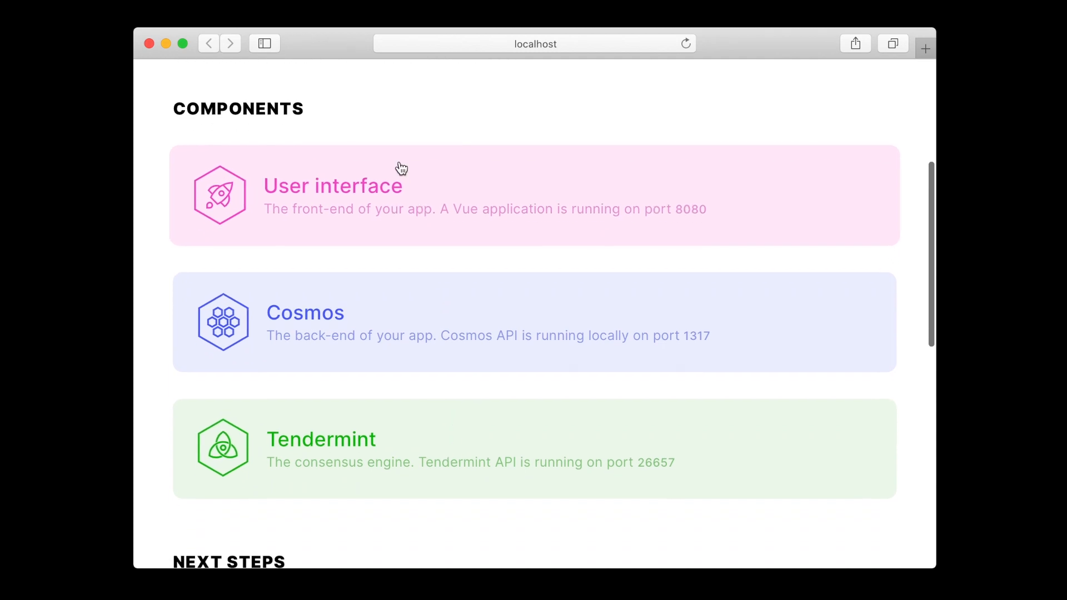
{"action": "mouse_move", "coordinate": [394, 199]}
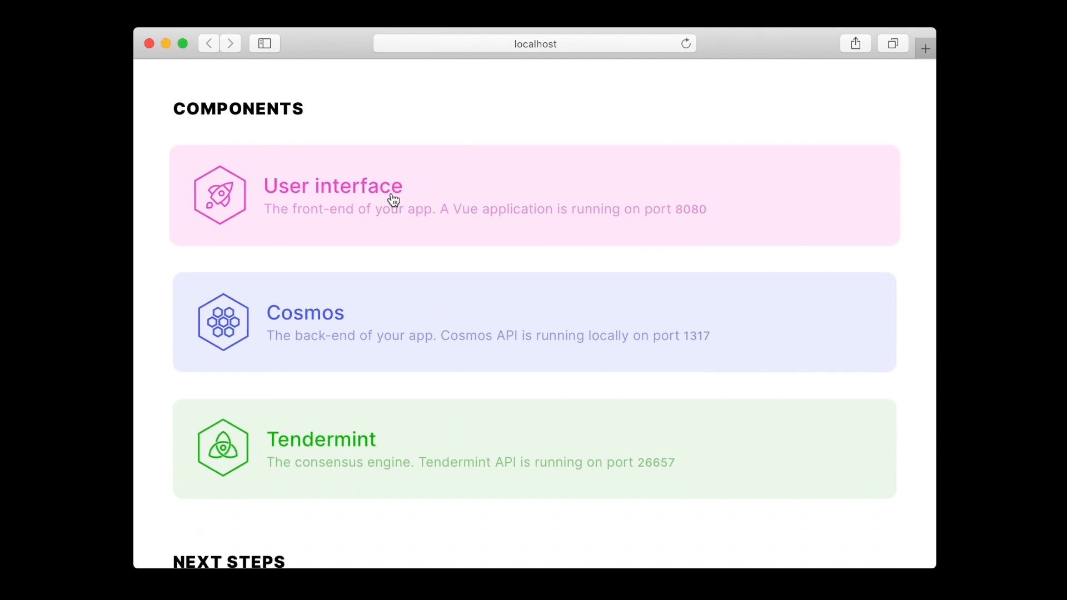
{"action": "left_click", "coordinate": [333, 186]}
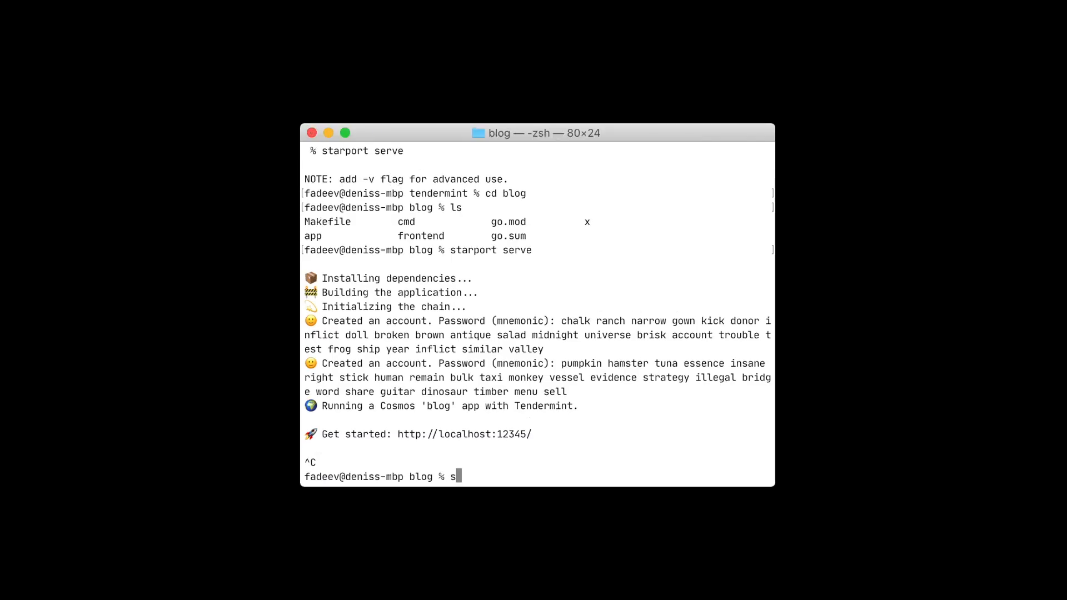
- Generate a post type with title and body fields, then serve the app again
{"action": "type", "text": "tarport type"}
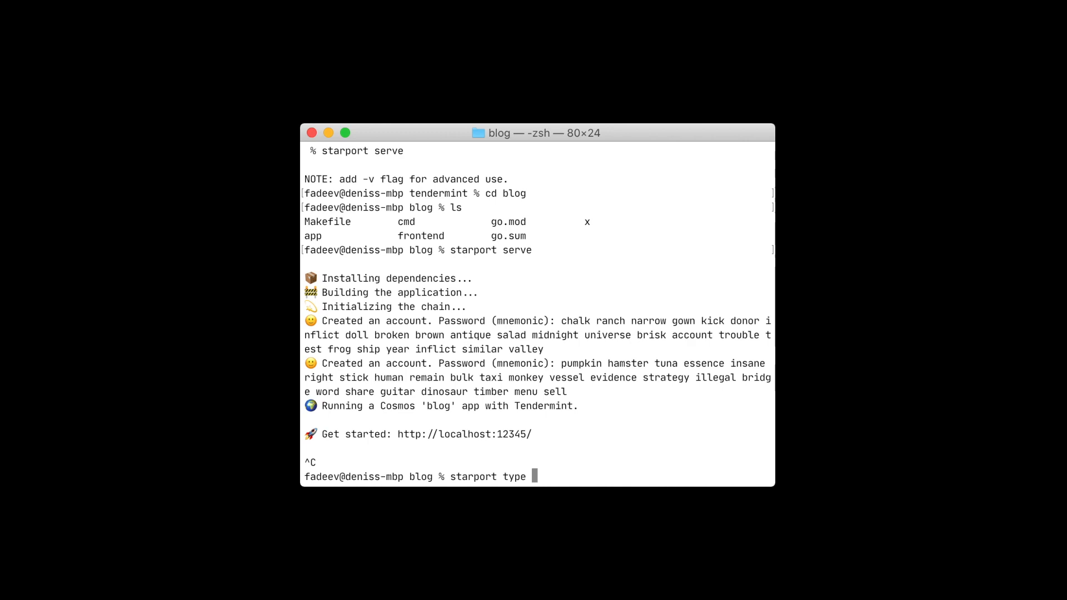
{"action": "type", "text": "pos"}
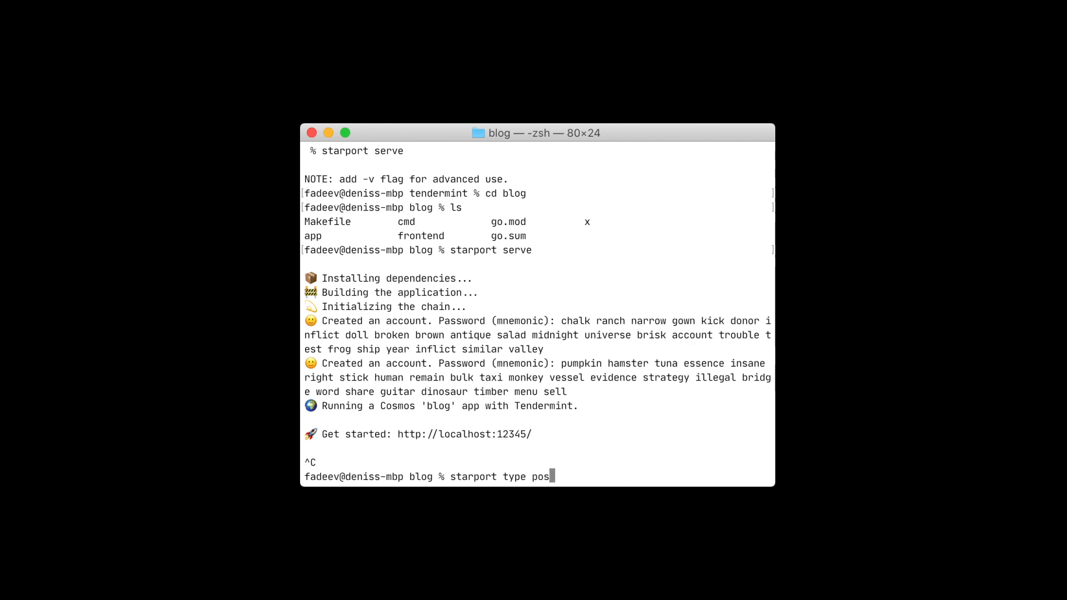
{"action": "type", "text": "t"}
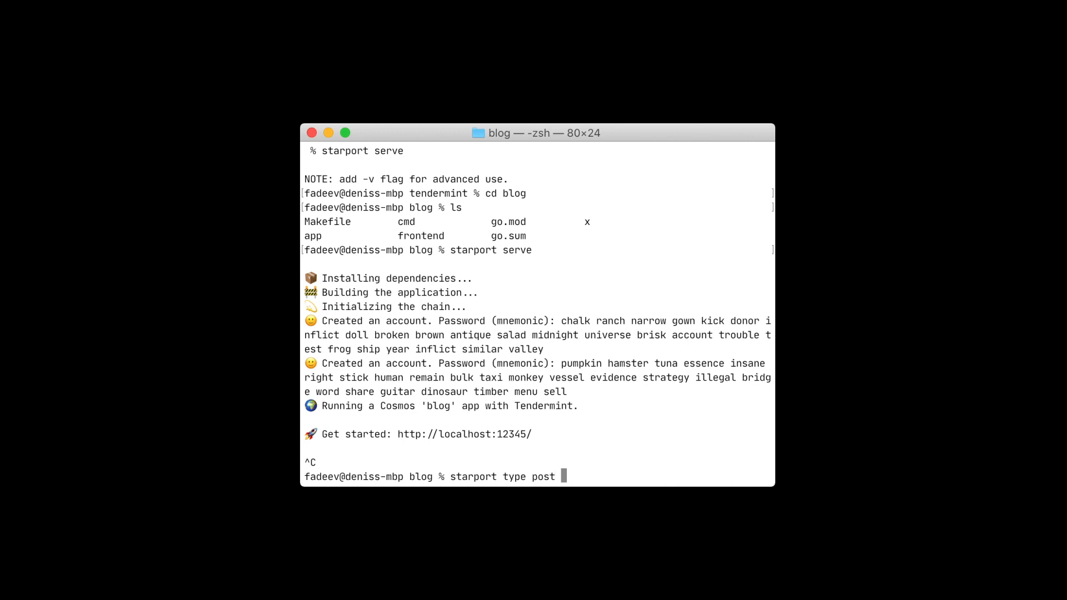
{"action": "type", "text": "title"}
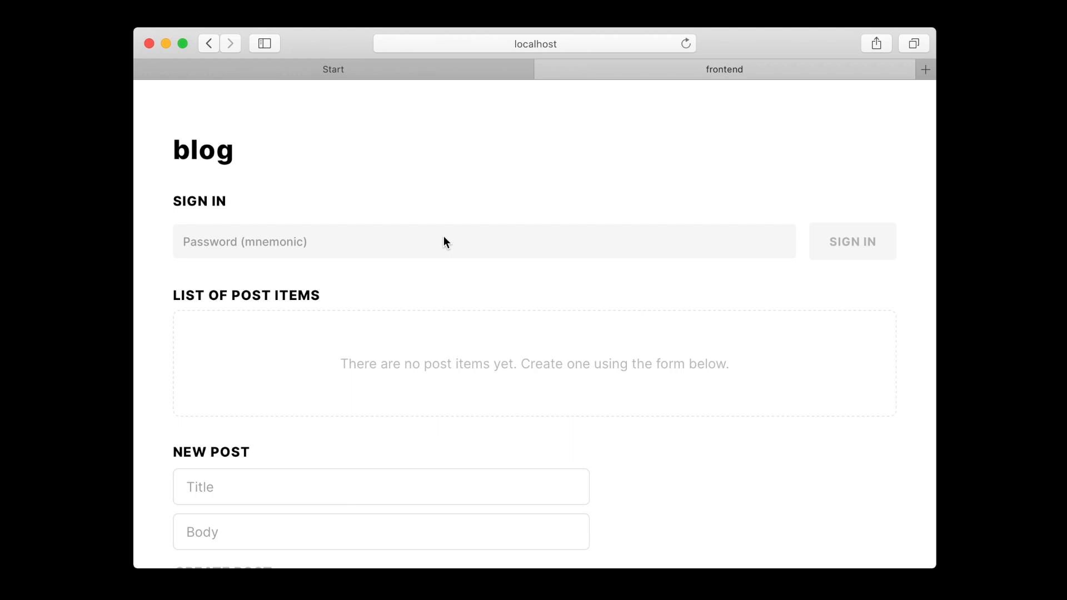
- Copy the first account's mnemonic from the terminal into the frontend's password field
{"action": "scroll", "scroll_direction": "down", "scroll_amount": 3}
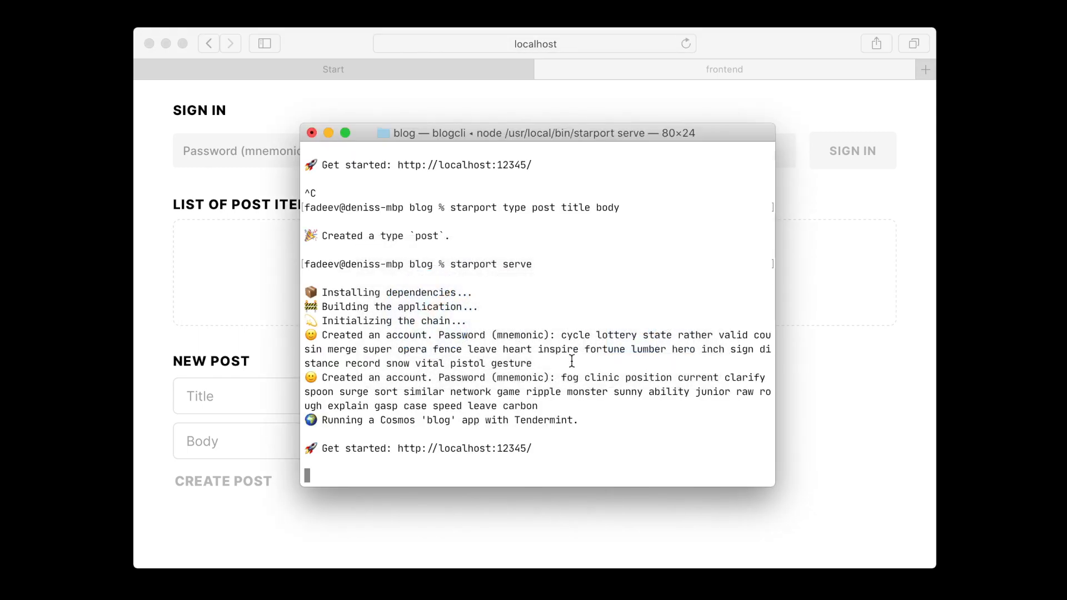
{"action": "left_click_drag", "start_coordinate": [557, 334], "coordinate": [537, 363]}
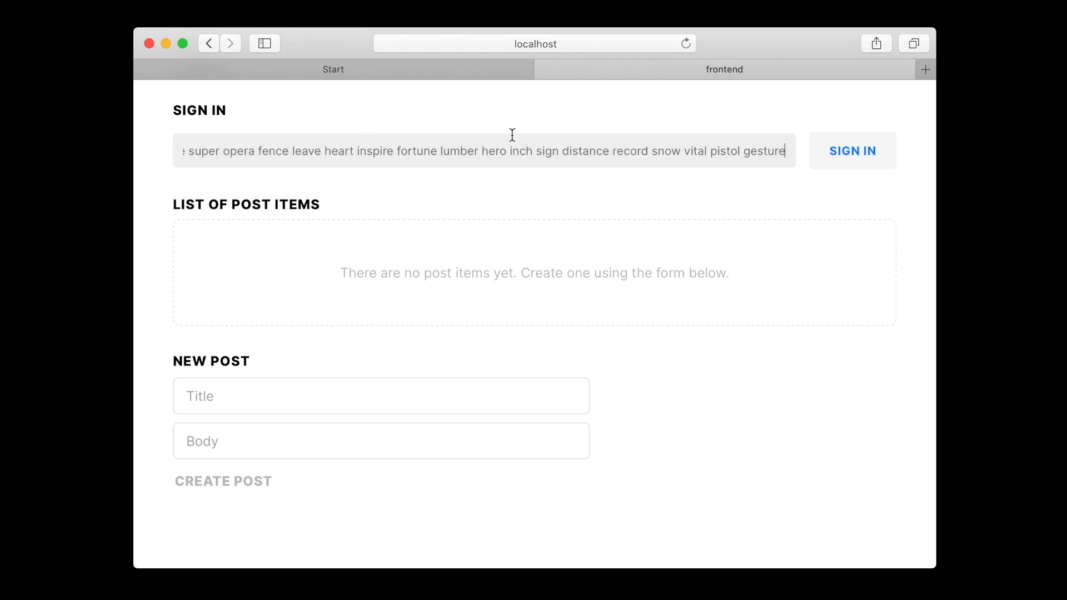
- Sign in, then create a post titled 'Hello, Starport!' with body 'Hey!'
{"action": "left_click", "coordinate": [852, 150]}
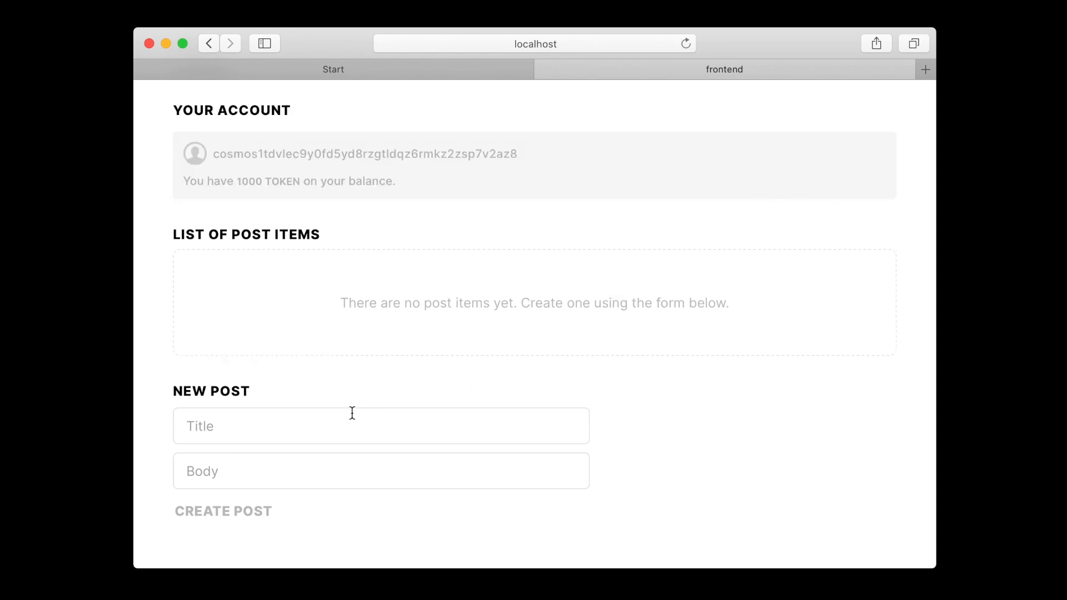
{"action": "left_click", "coordinate": [381, 426]}
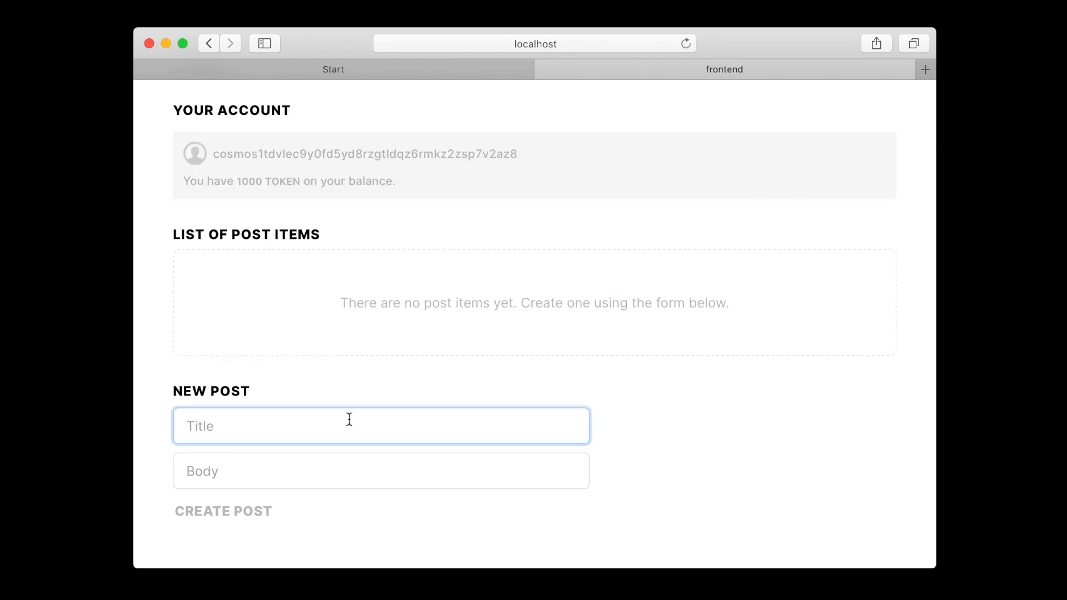
{"action": "type", "text": "Hello, Starport!"}
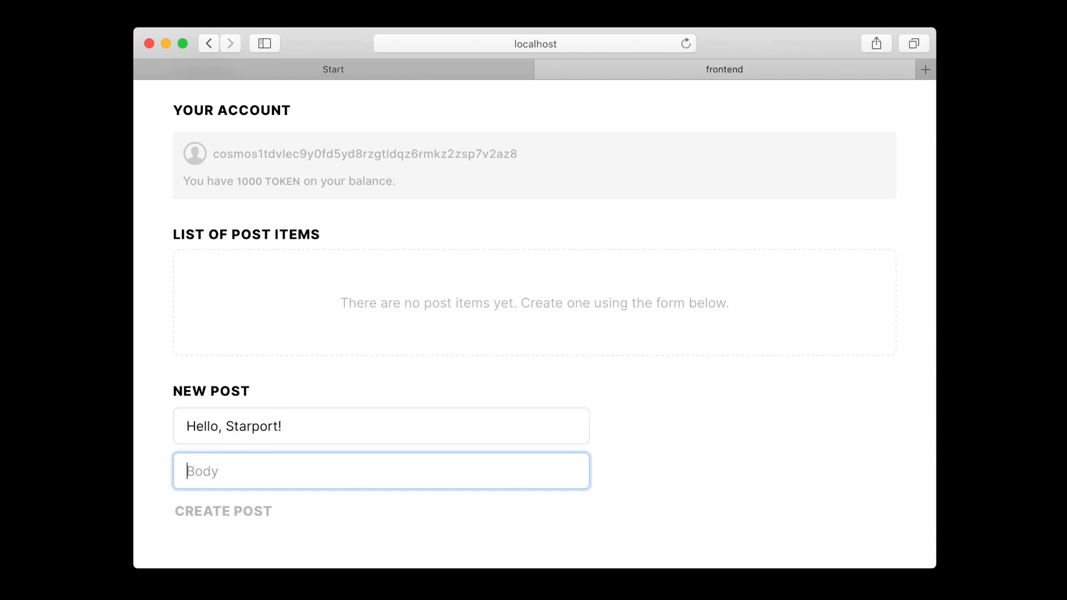
{"action": "type", "text": "Hey!"}
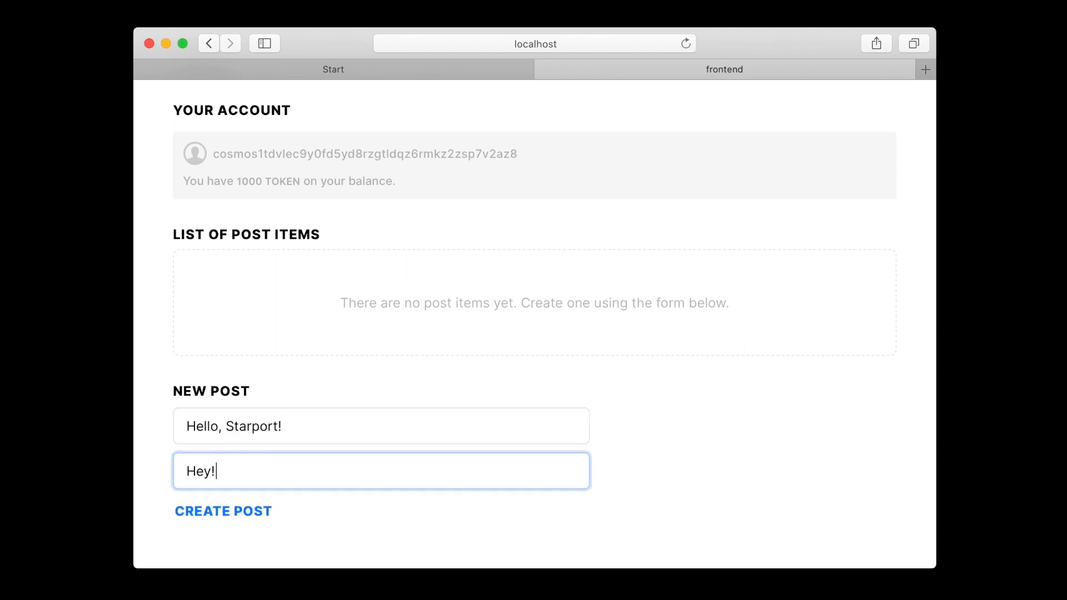
{"action": "left_click", "coordinate": [222, 511]}
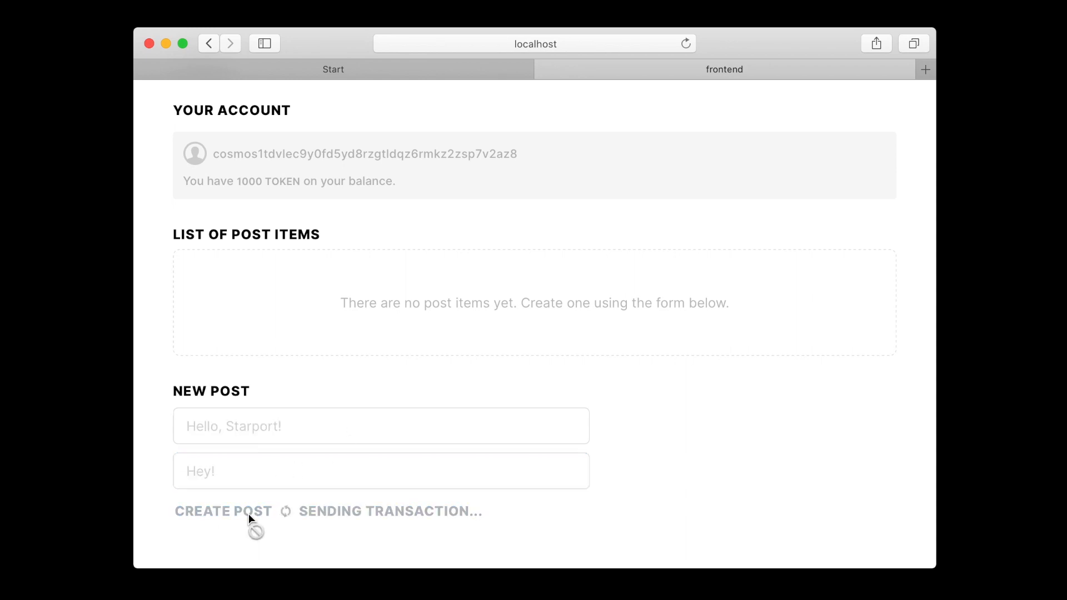
{"action": "left_click", "coordinate": [224, 511]}
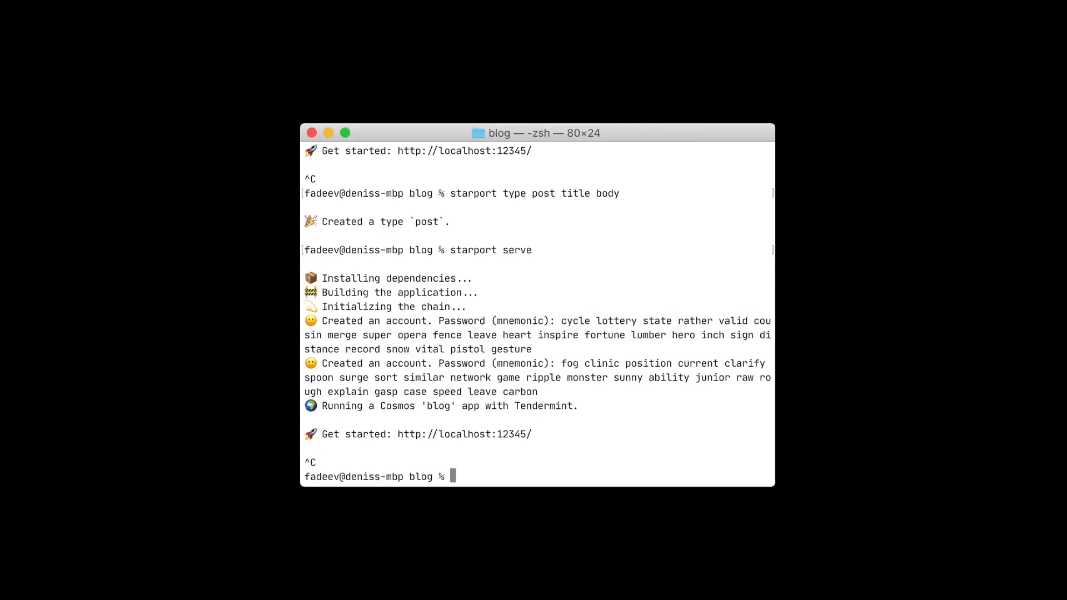
- Run starport type comment body post in the blog directory
{"action": "type", "text": "starport type"}
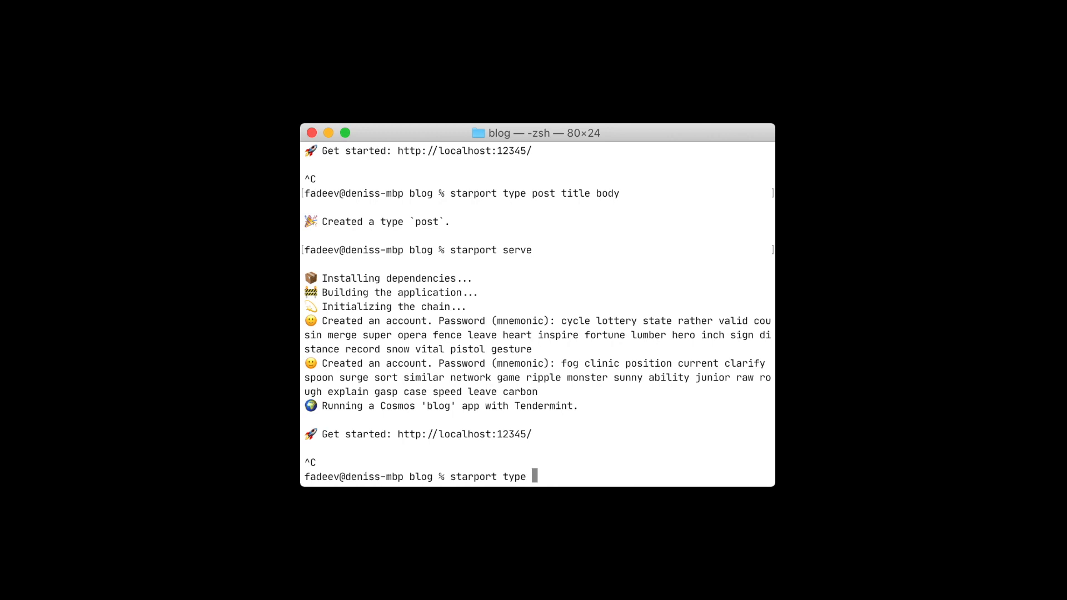
{"action": "type", "text": "comment"}
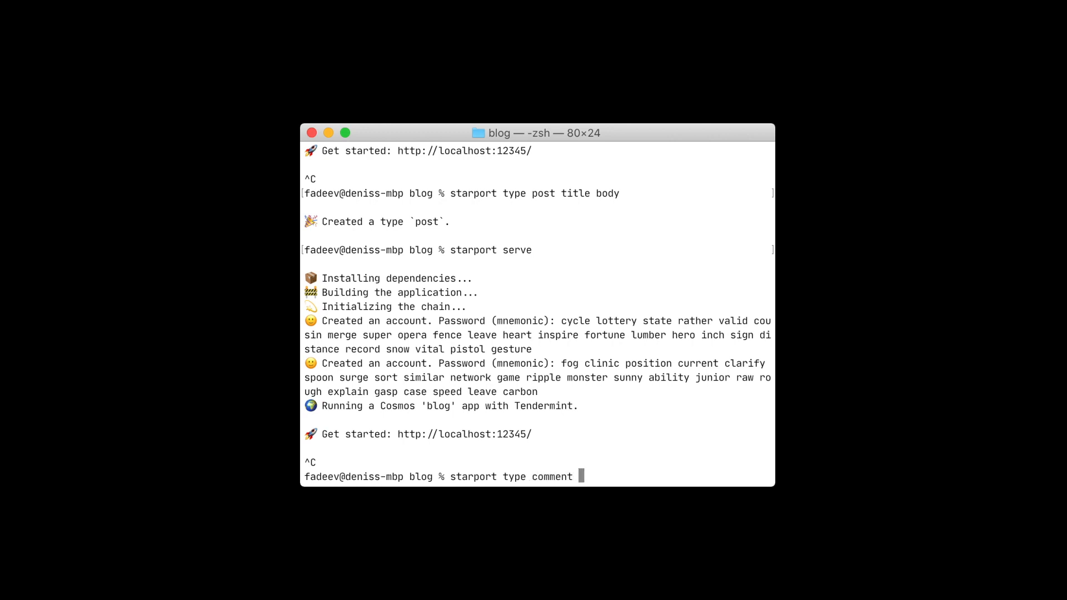
{"action": "type", "text": "body"}
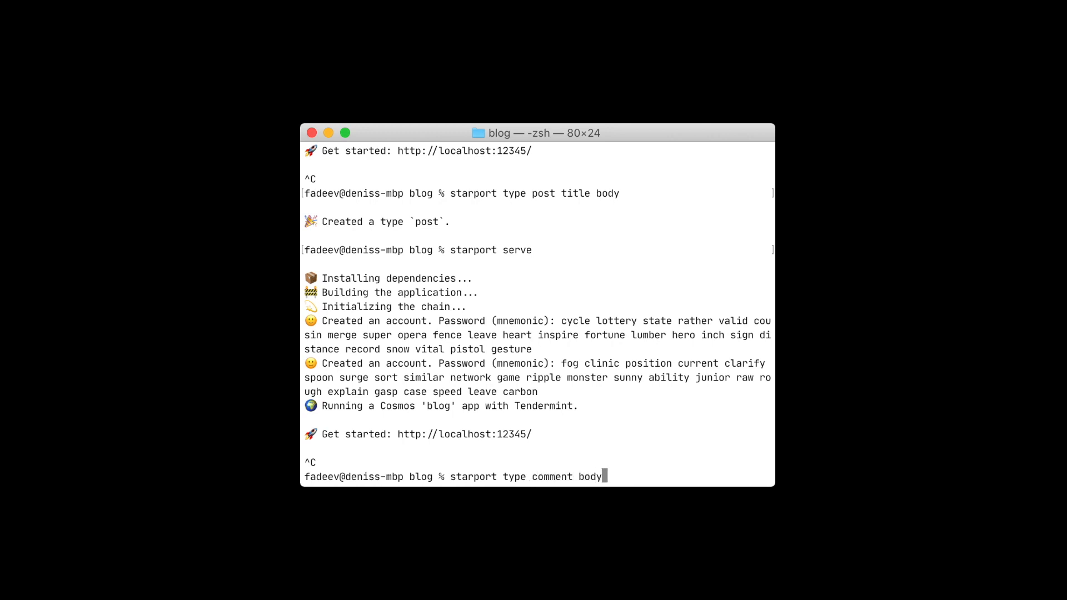
{"action": "type", "text": "post"}
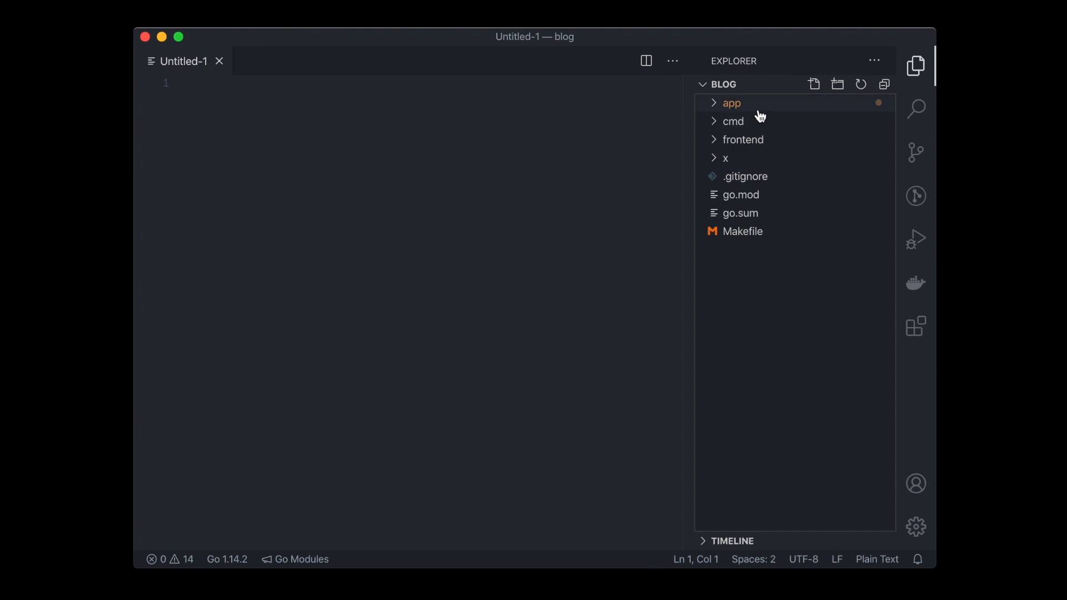
- Expand the app, cmd, x module and types folders in the Explorer
{"action": "left_click", "coordinate": [731, 102]}
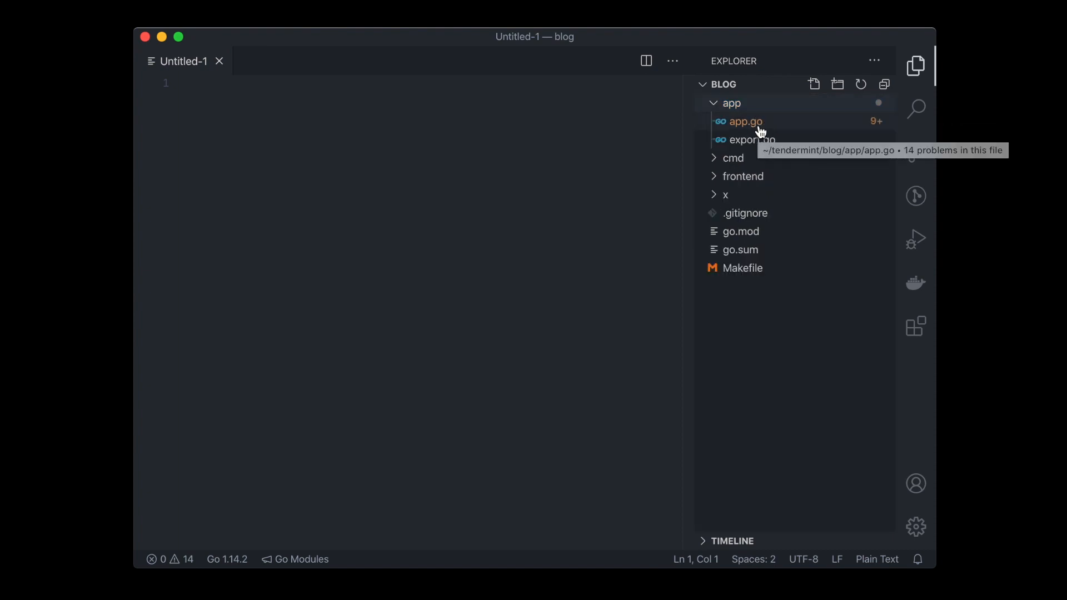
{"action": "left_click", "coordinate": [734, 157]}
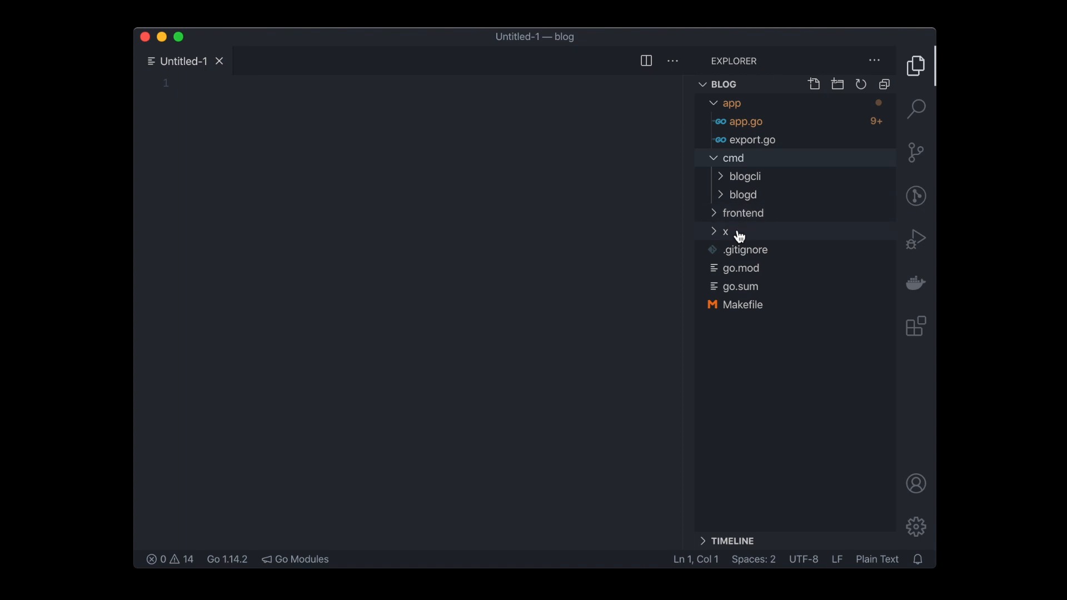
{"action": "left_click", "coordinate": [725, 231]}
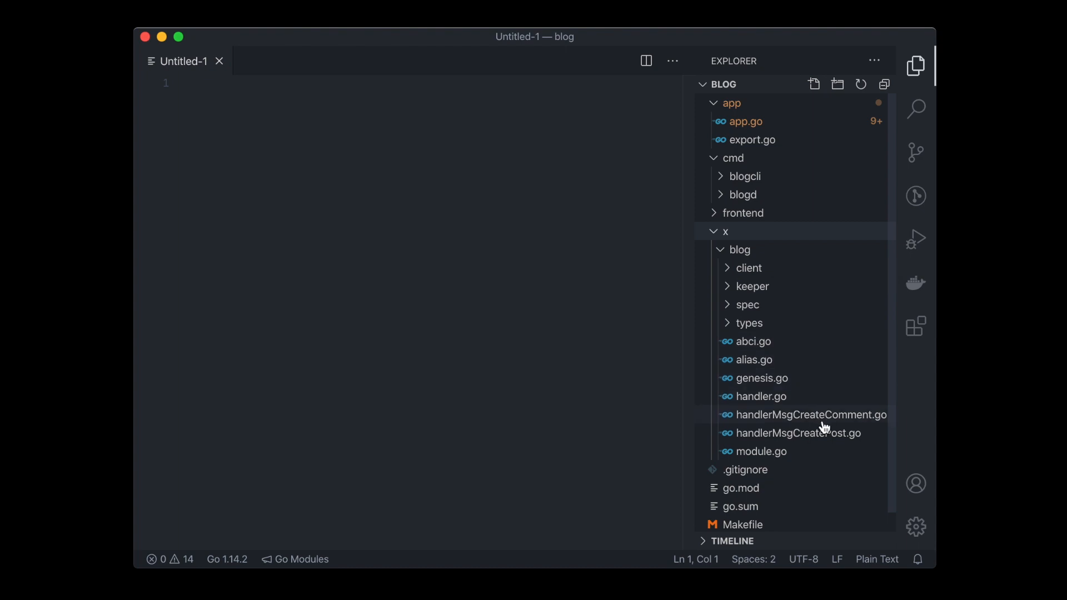
{"action": "mouse_move", "coordinate": [874, 424]}
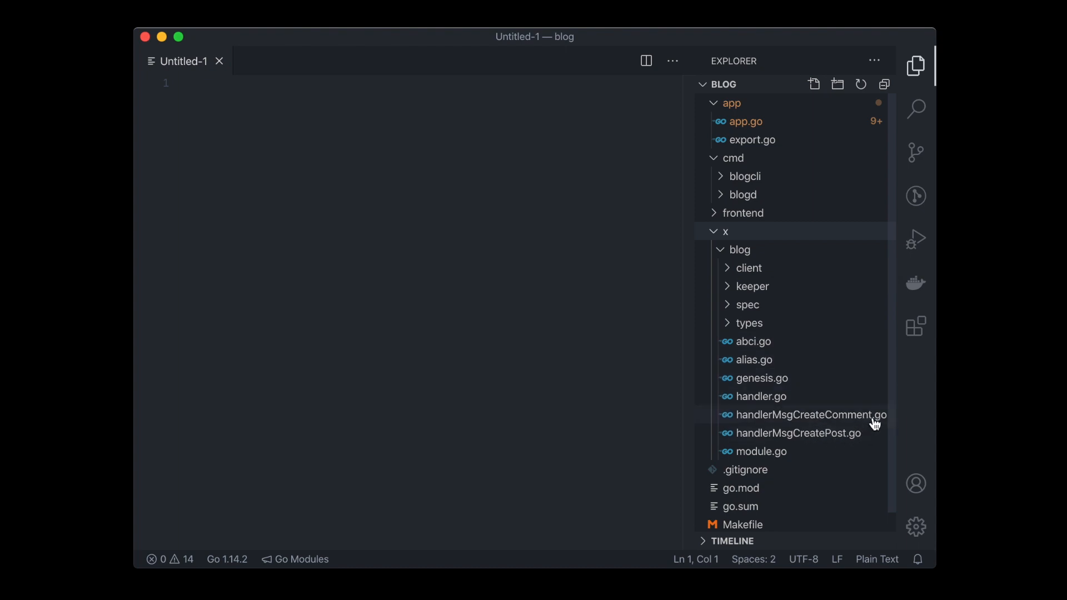
{"action": "mouse_move", "coordinate": [779, 332]}
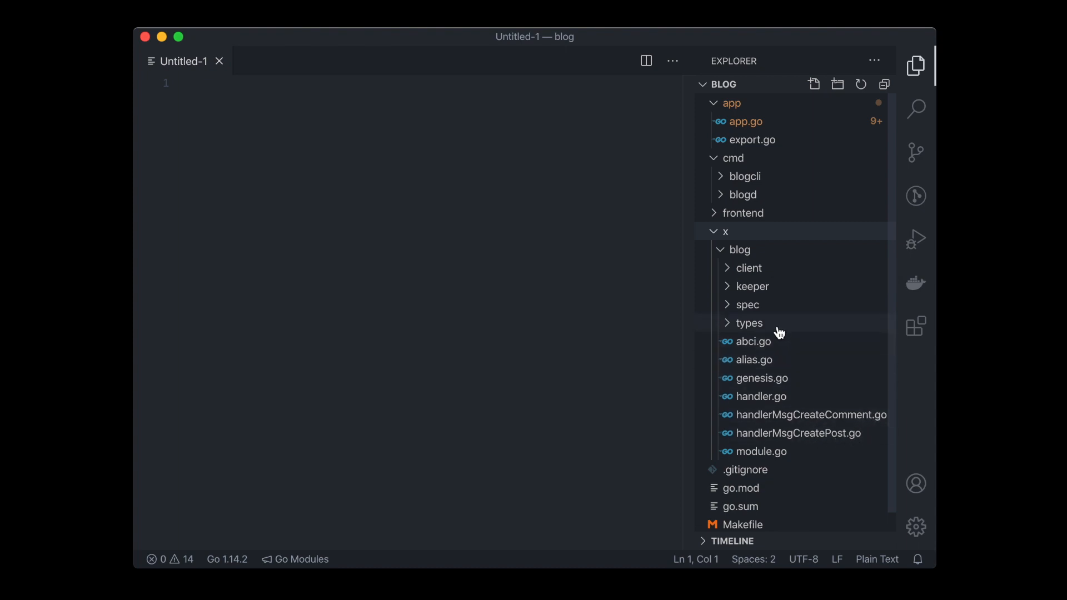
{"action": "left_click", "coordinate": [749, 322]}
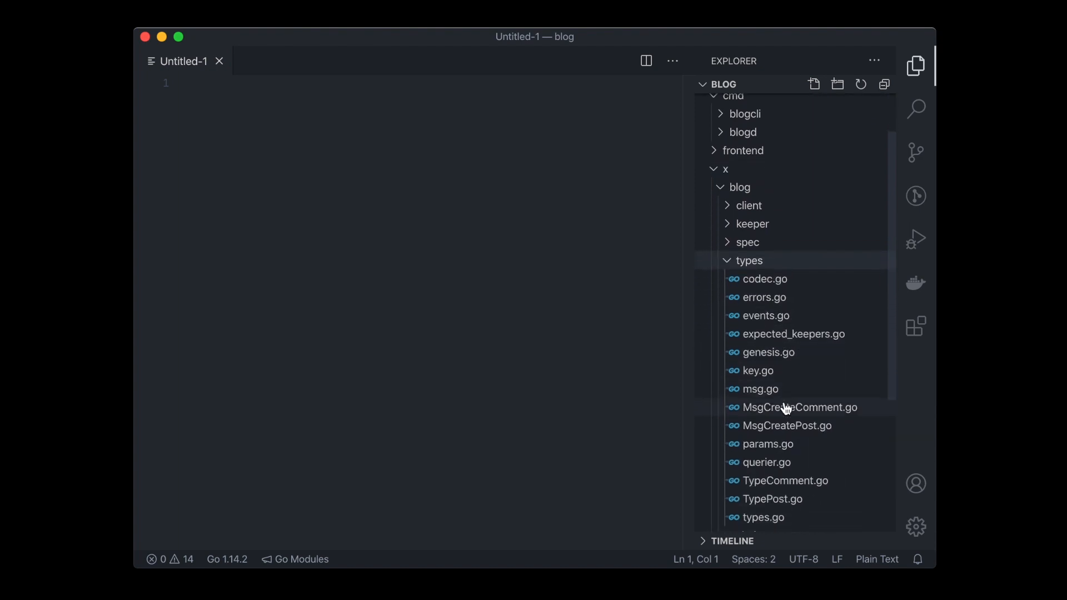
{"action": "mouse_move", "coordinate": [770, 210]}
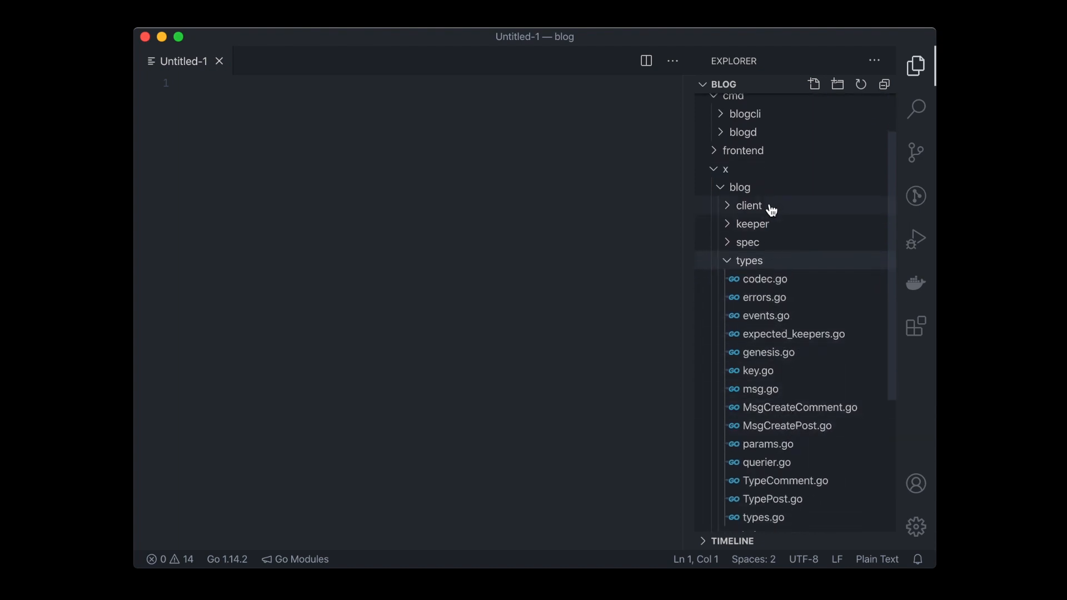
- Expand the client, frontend and frontend src folders
{"action": "left_click", "coordinate": [749, 206]}
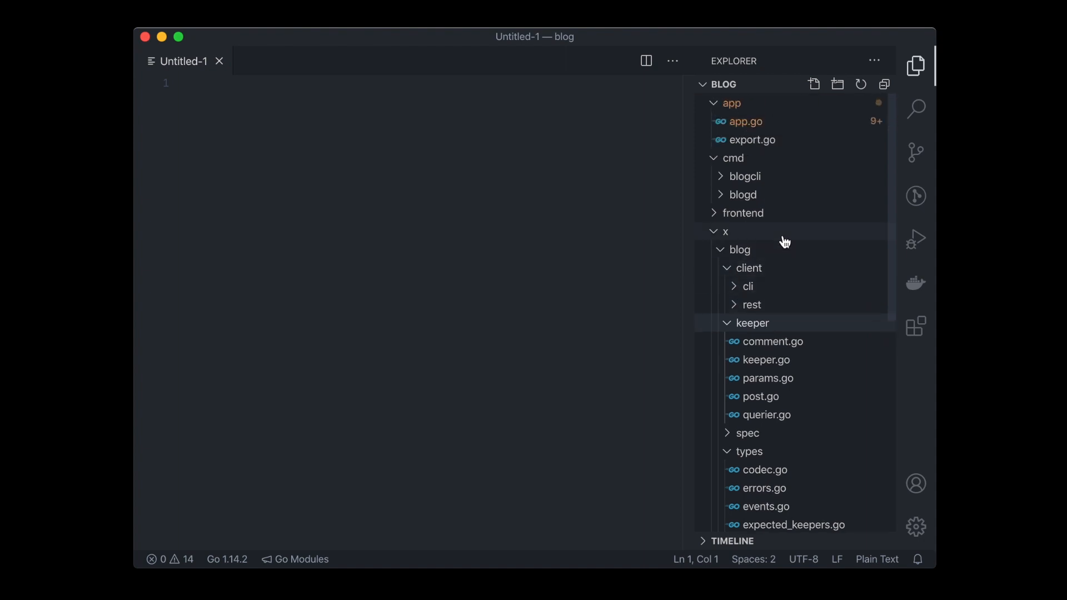
{"action": "left_click", "coordinate": [743, 212]}
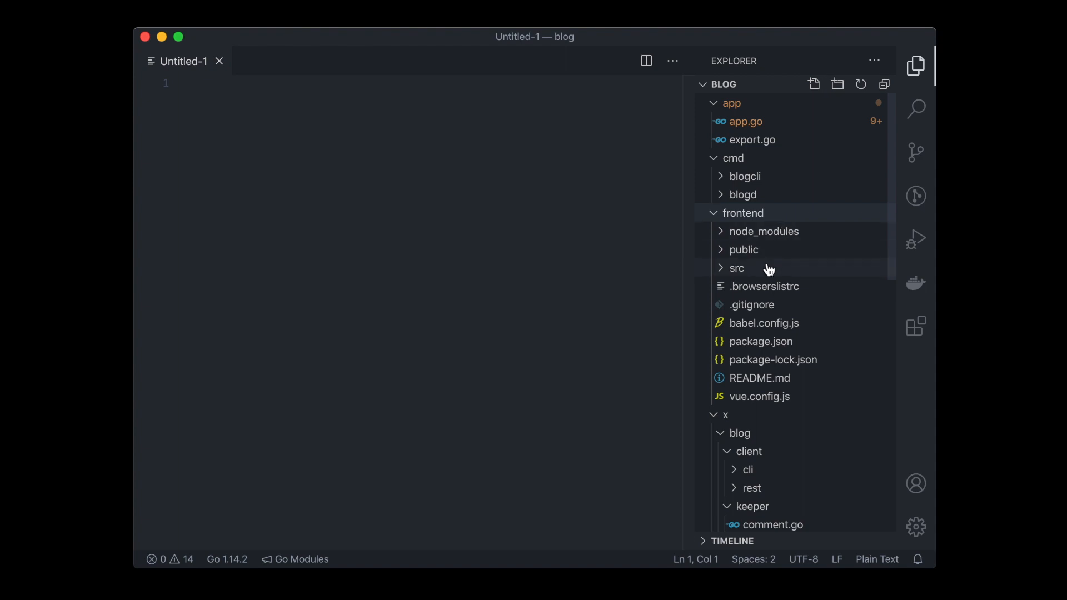
{"action": "mouse_move", "coordinate": [737, 267]}
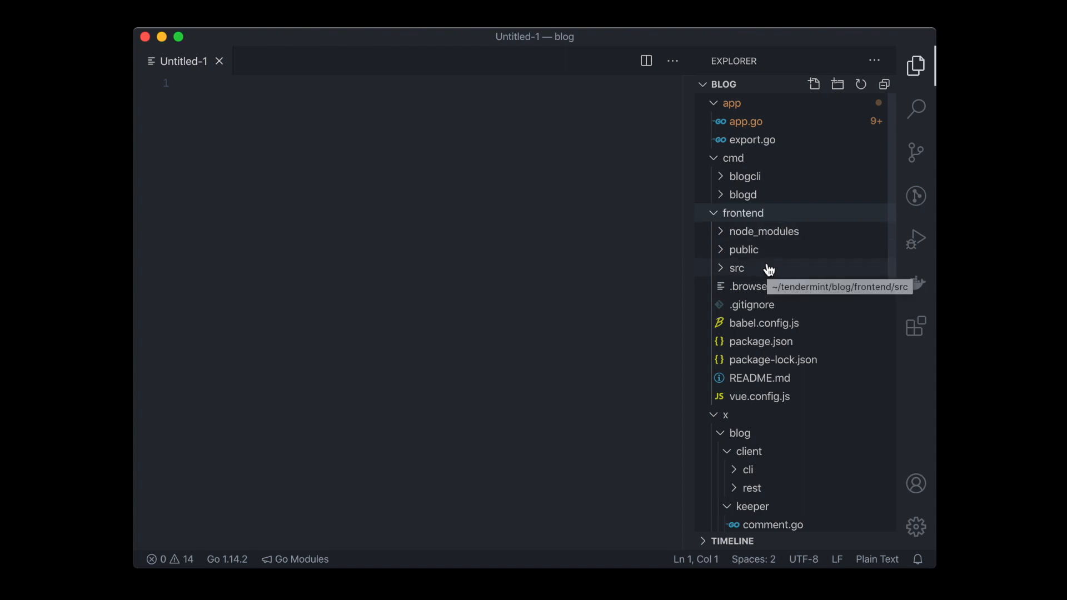
{"action": "left_click", "coordinate": [736, 268]}
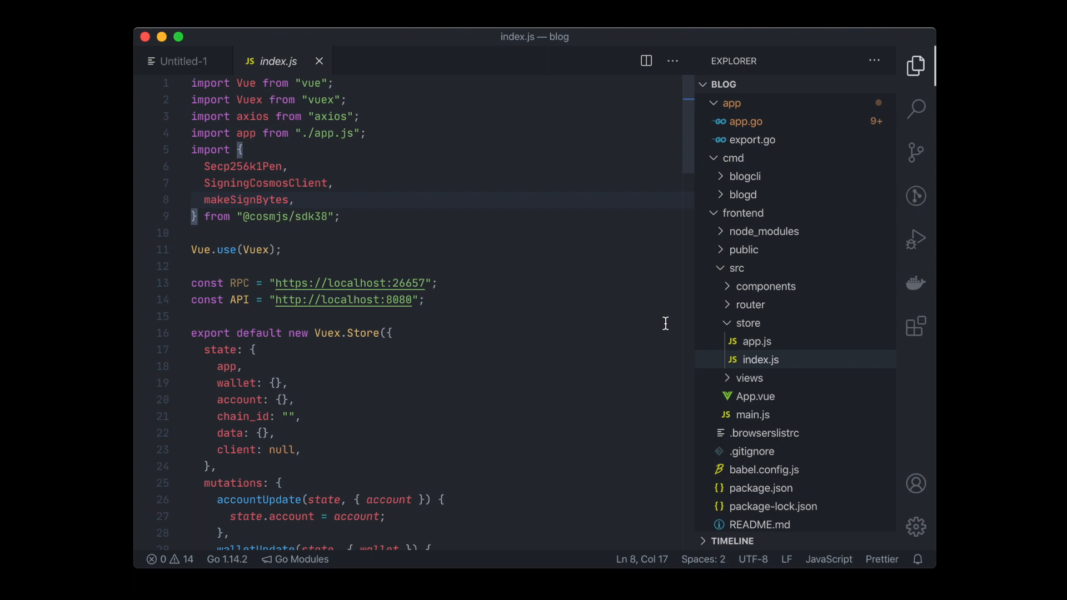
- Scroll through the Vuex store code in frontend/src/store/index.js
{"action": "scroll", "scroll_direction": "down", "scroll_amount": 3}
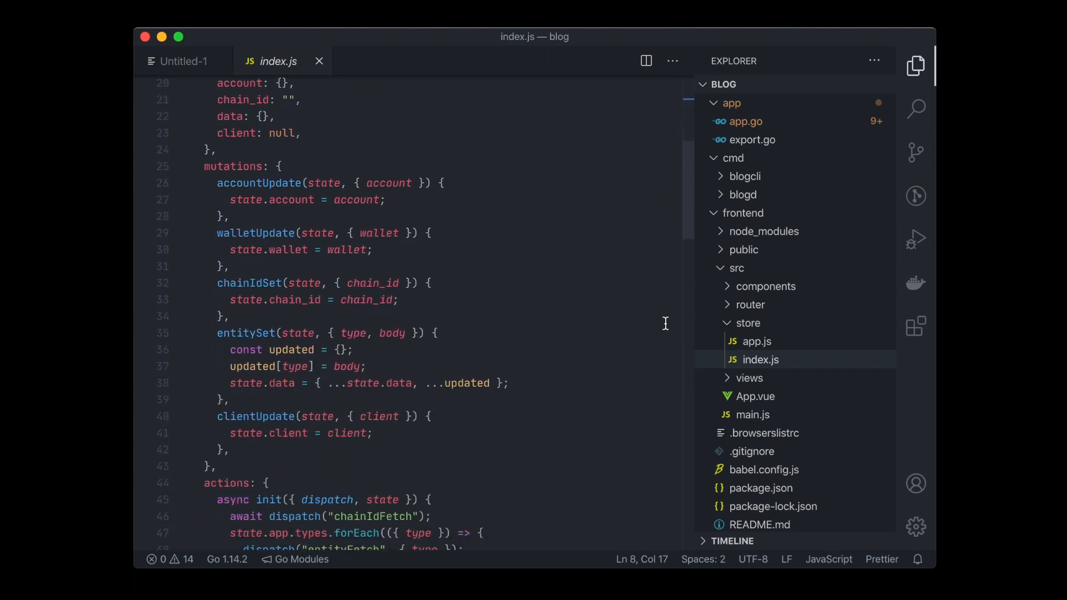
{"action": "scroll", "scroll_direction": "down", "scroll_amount": 3}
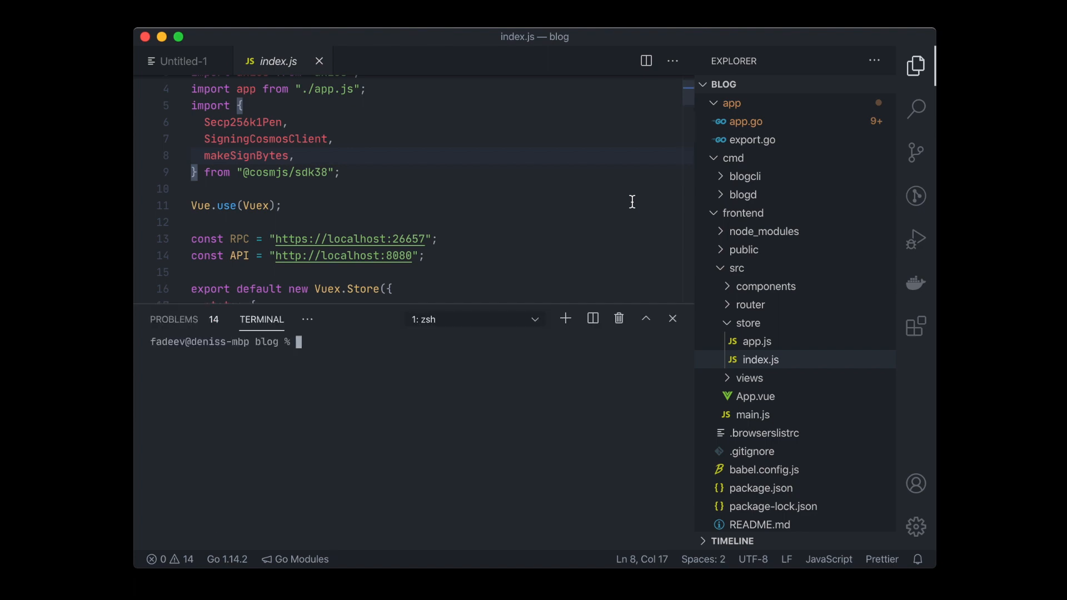
- Start typing starport serve in the VS Code integrated terminal
{"action": "type", "text": "starport s"}
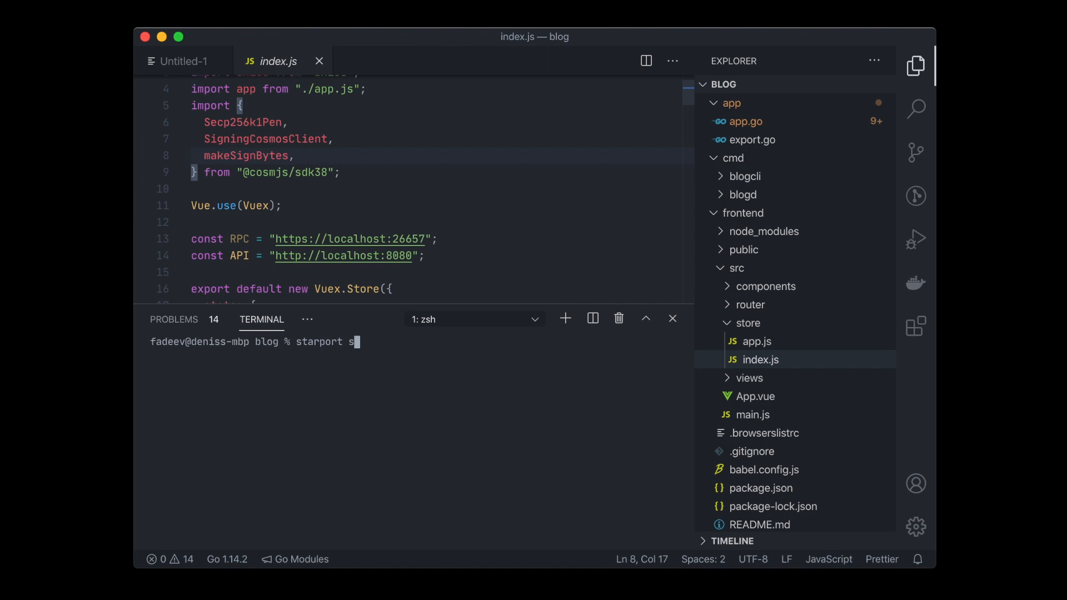